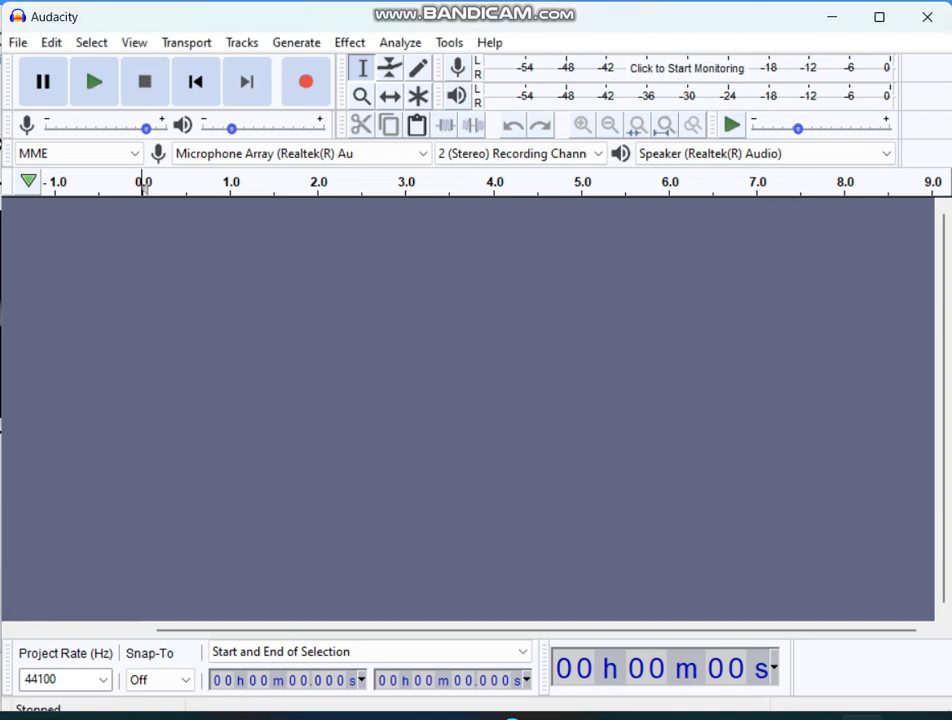
Reveal the File > Import submenu with its import choices, including Raw Data
click(16, 42)
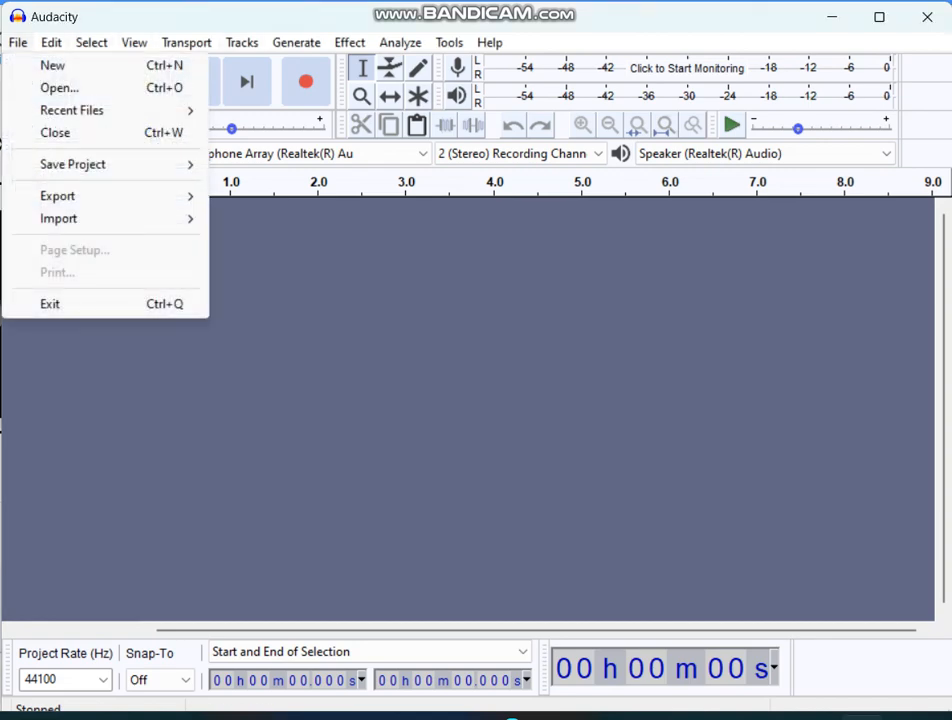
click(240, 42)
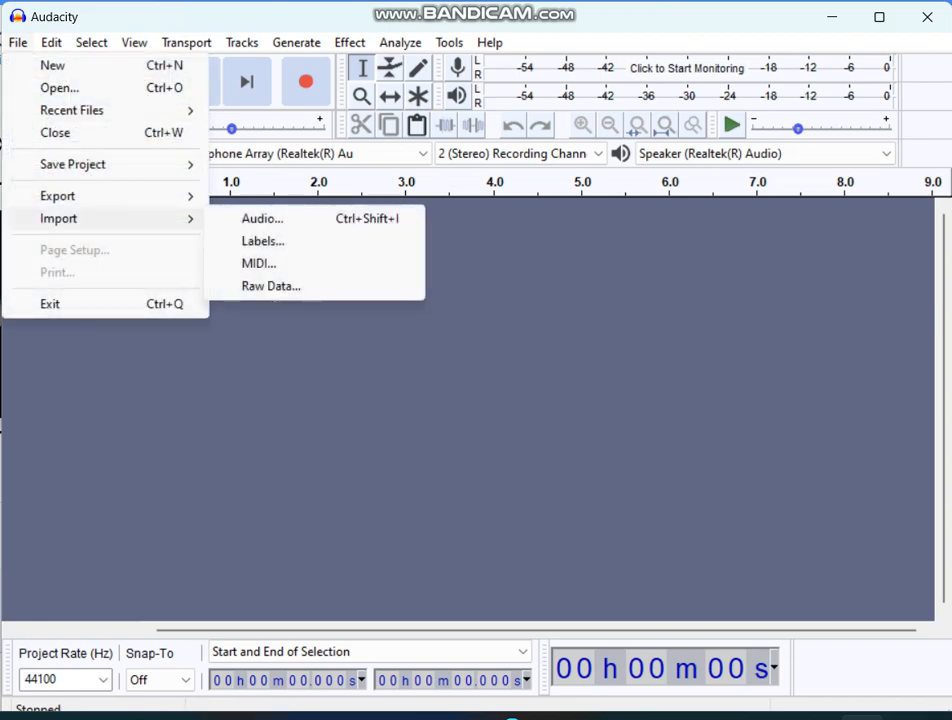
Choose Raw Data import and select Scratch 3.26.0 Setup.exe from Downloads by typing 'scratch'
click(262, 218)
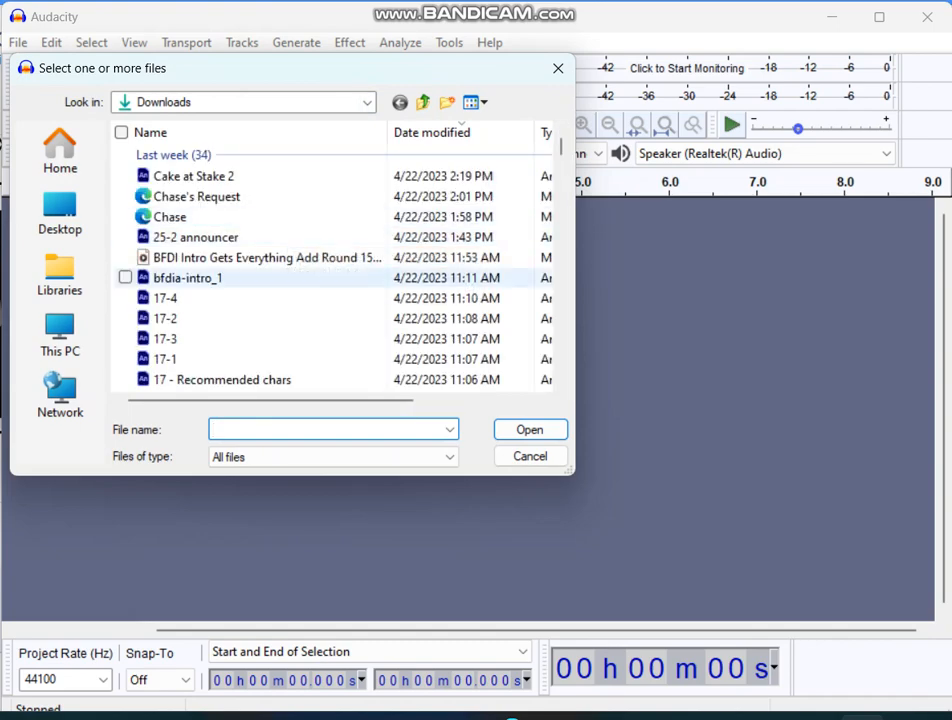
text(scrat)
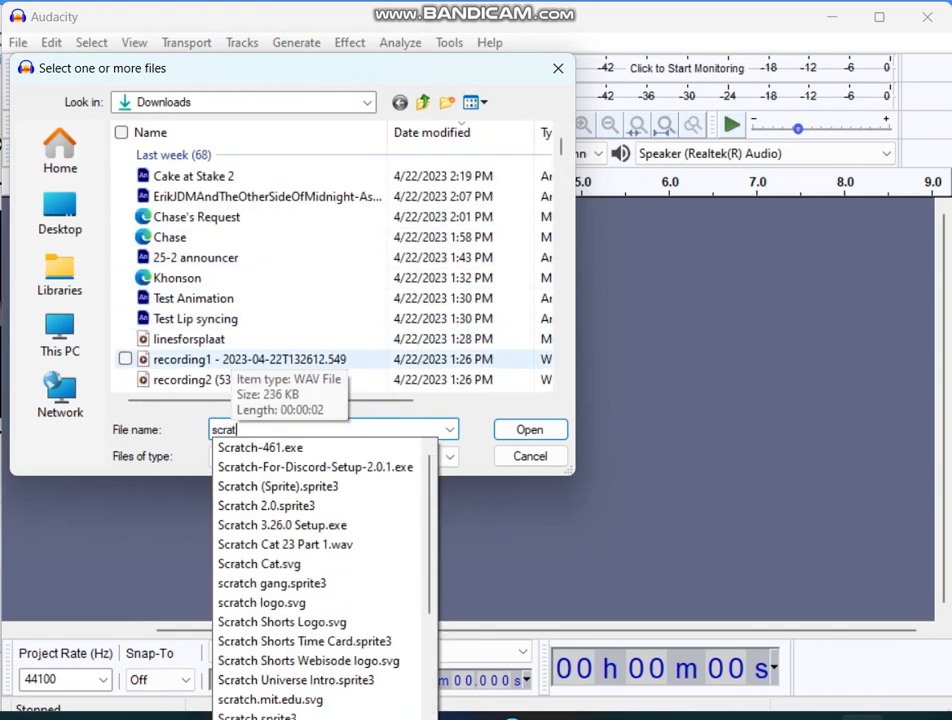
text(ch 3.26.0 Setup.exe)
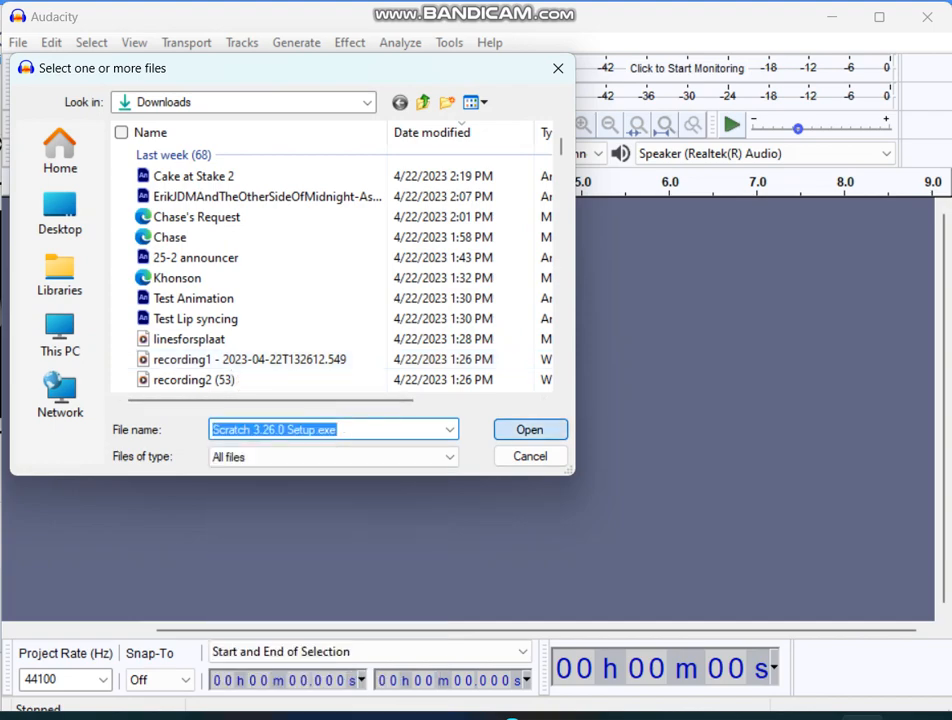
click(528, 428)
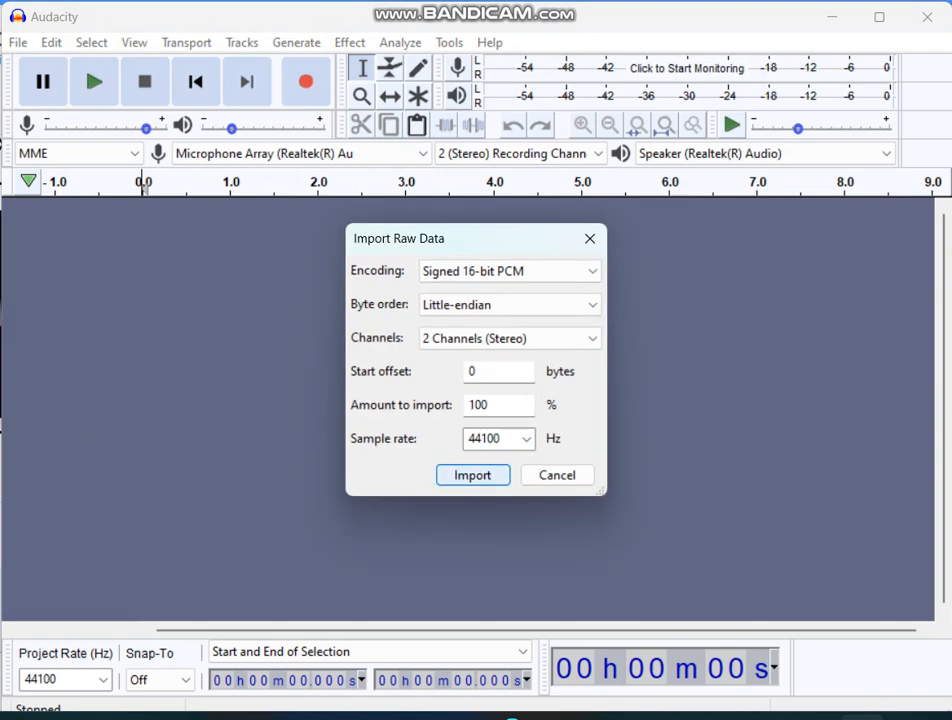
Import with Signed 16-bit PCM, Little-endian, 2 channels, 44100 Hz, creating the ~15-minute stereo track
click(472, 476)
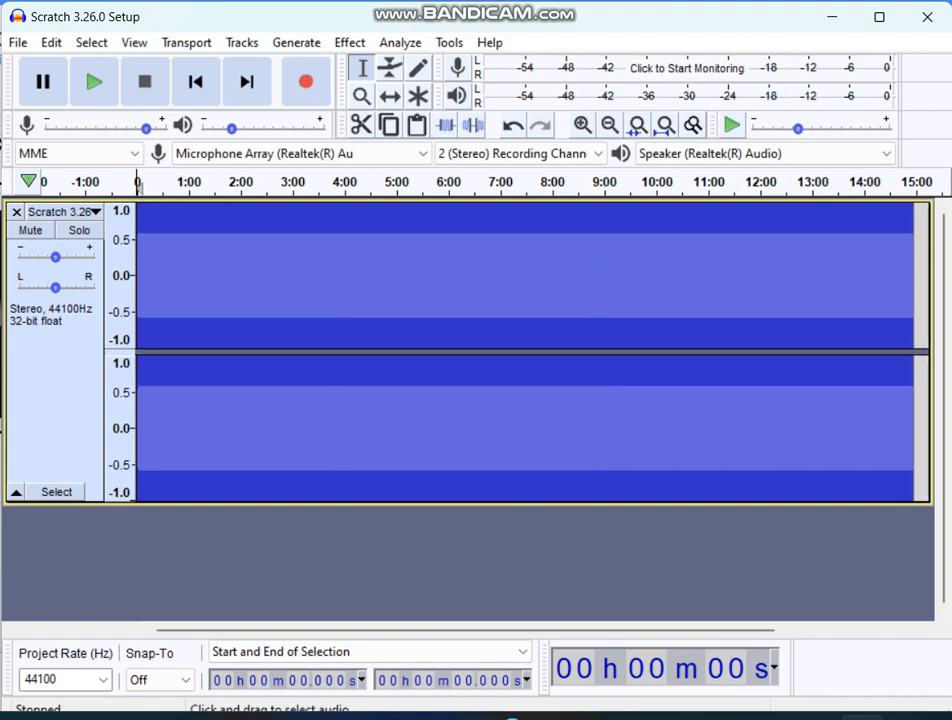
mouse_move(92, 80)
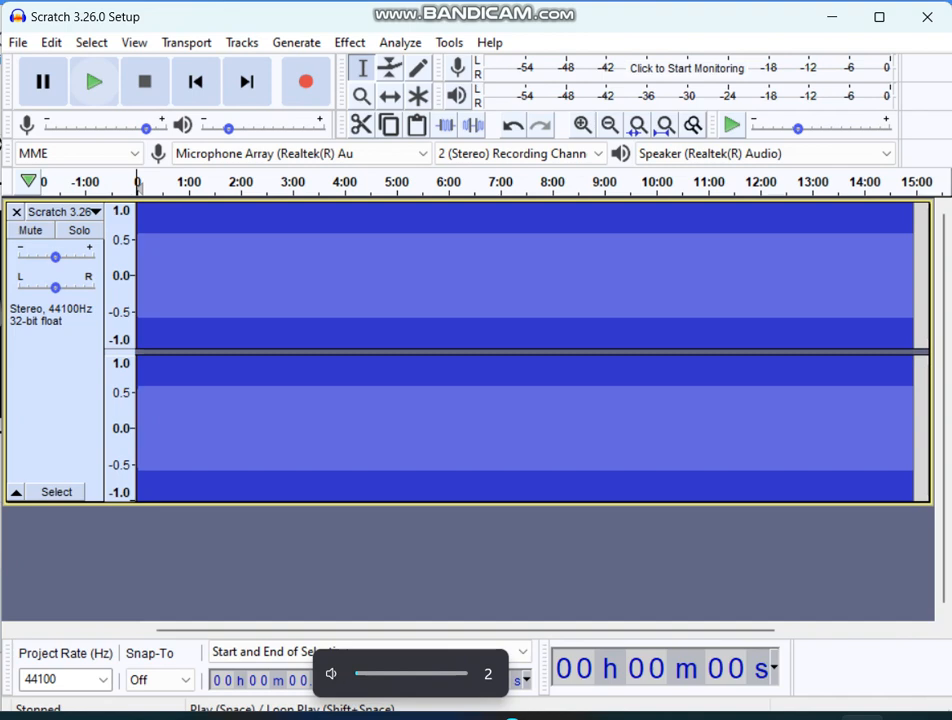
Play the imported noise track for several seconds, then stop around 1:22
click(92, 80)
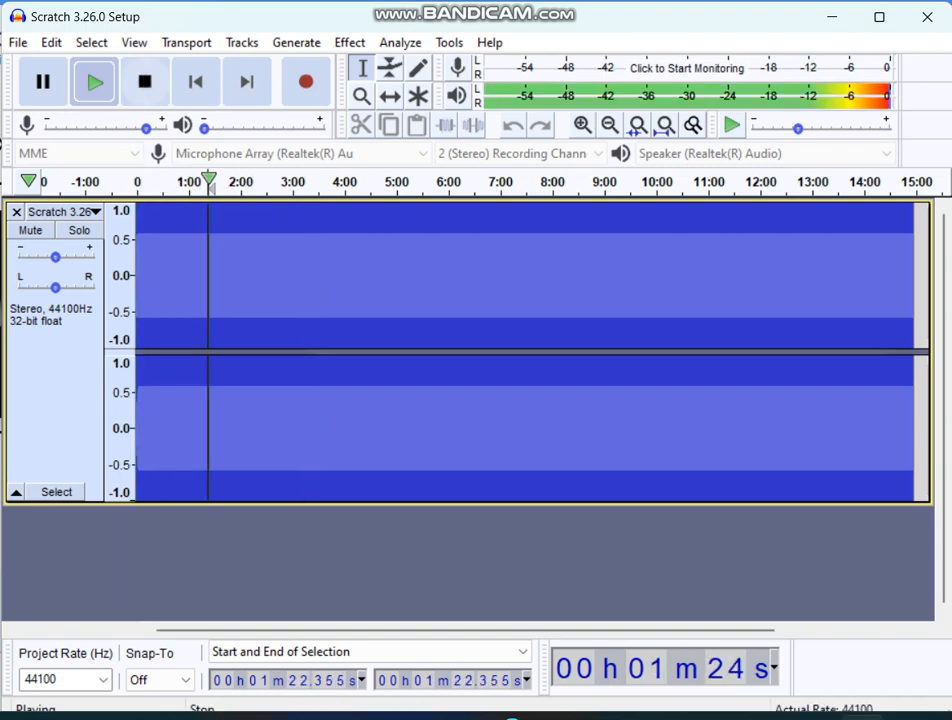
click(144, 80)
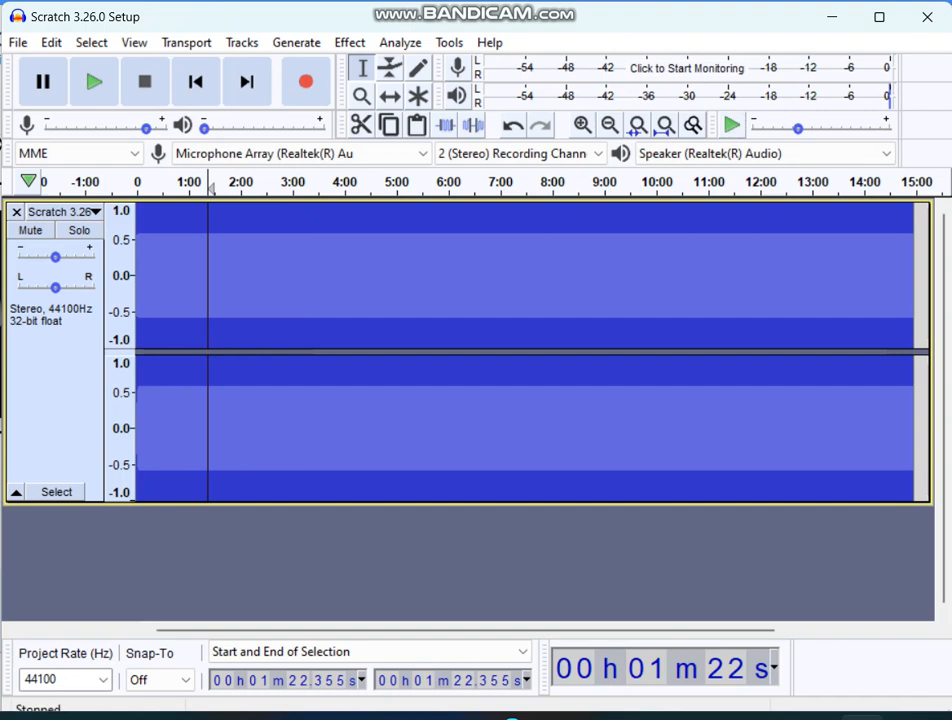